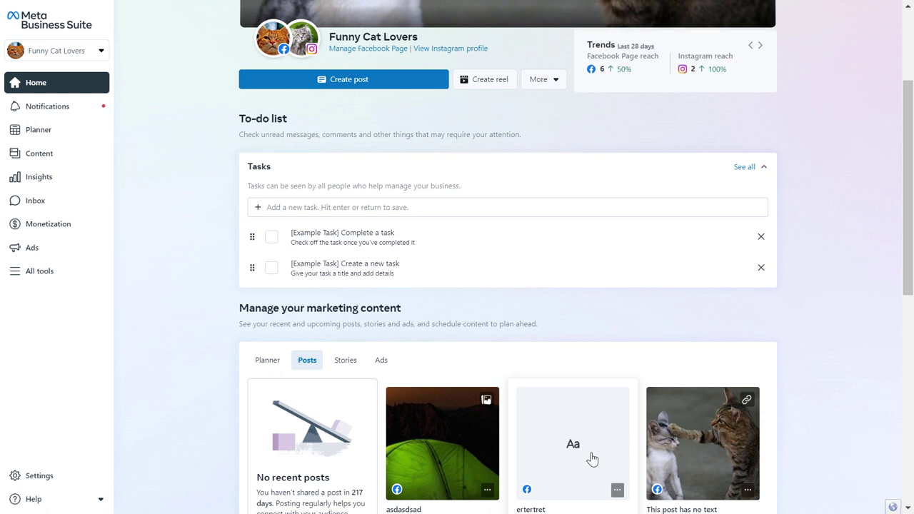
# Toggle the Home audience card between follower counts and reach trends
pyautogui.click(760, 44)
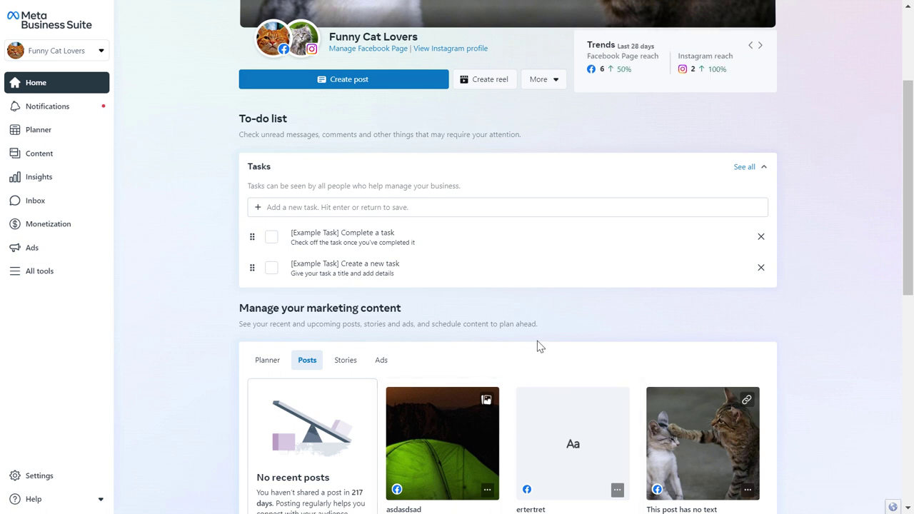
pyautogui.click(760, 44)
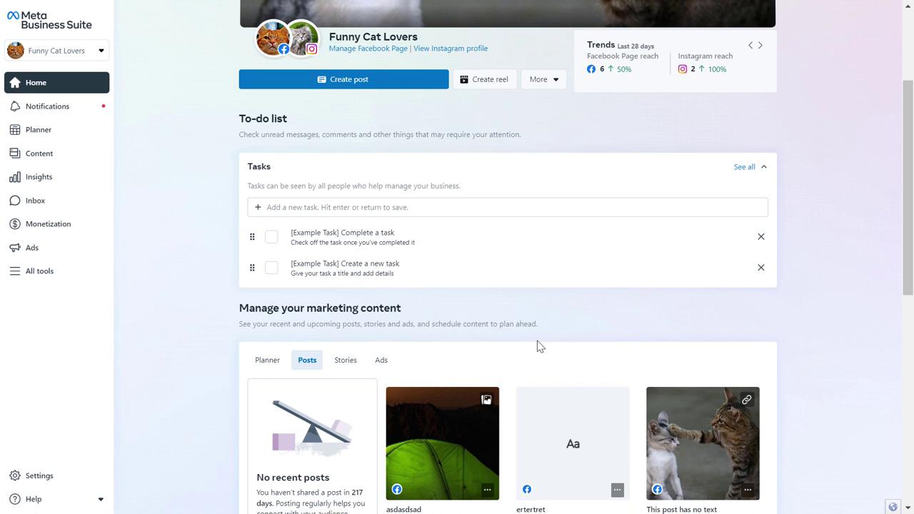
pyautogui.click(760, 45)
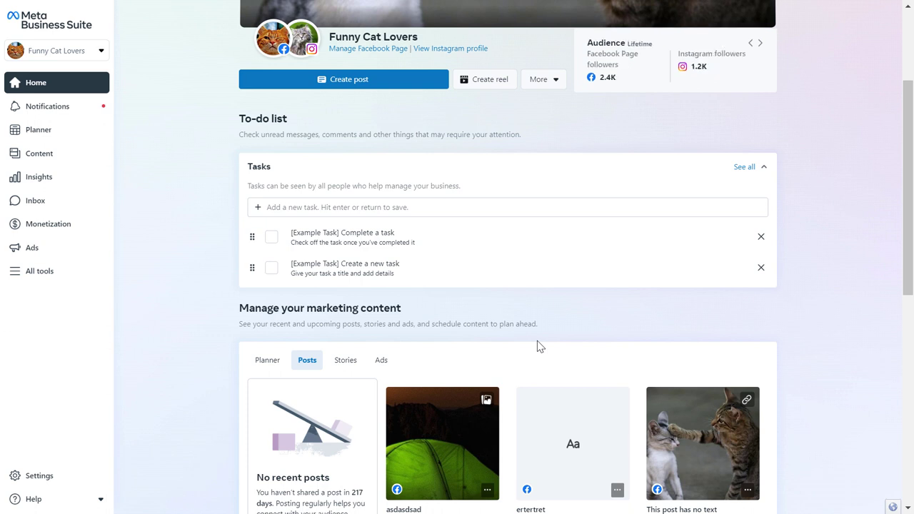
pyautogui.click(760, 43)
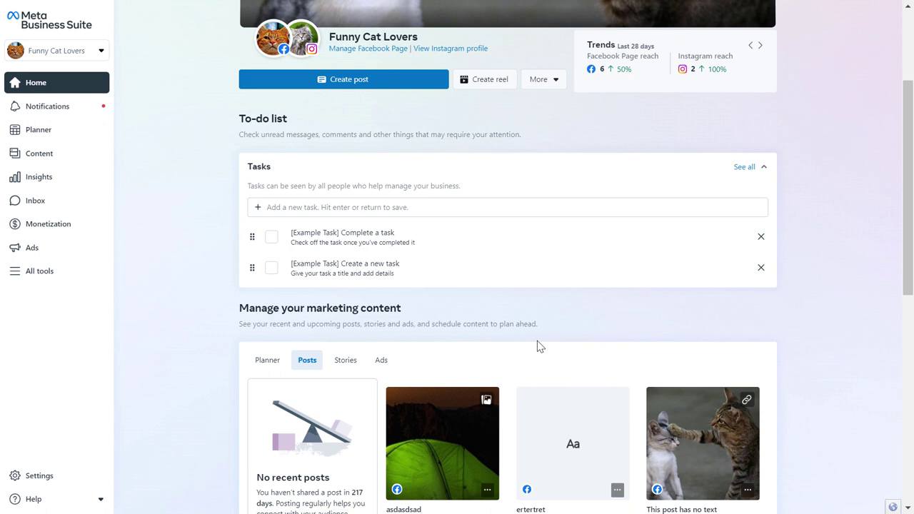
pyautogui.click(760, 45)
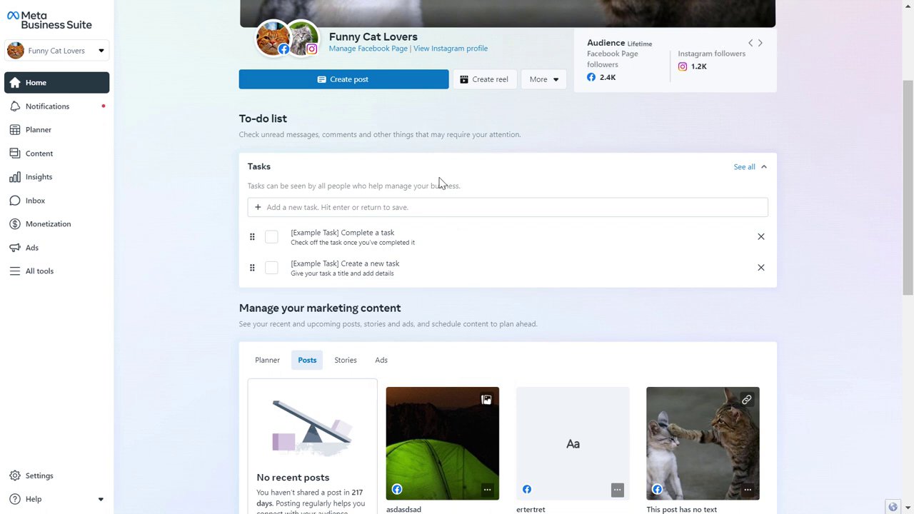
pyautogui.moveTo(479, 111)
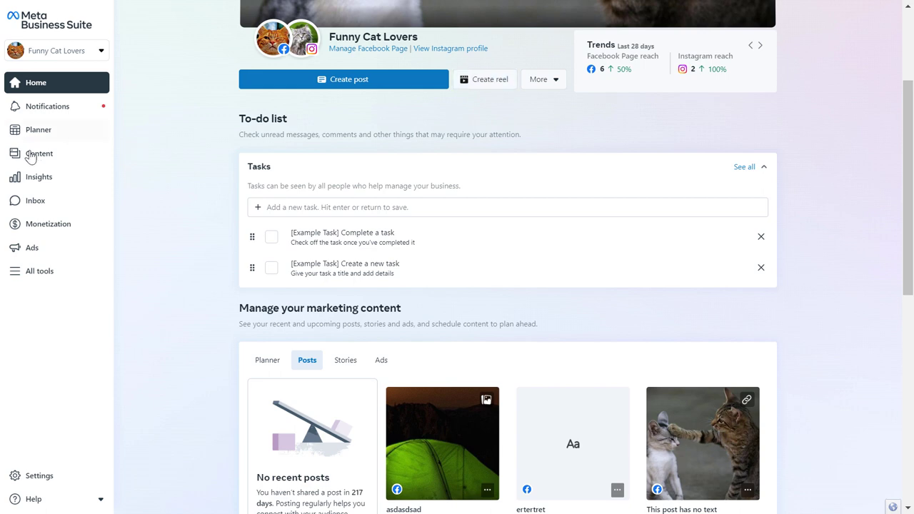
# Start a new reel from the Content section for the Funny Cat Lovers Page
pyautogui.click(39, 153)
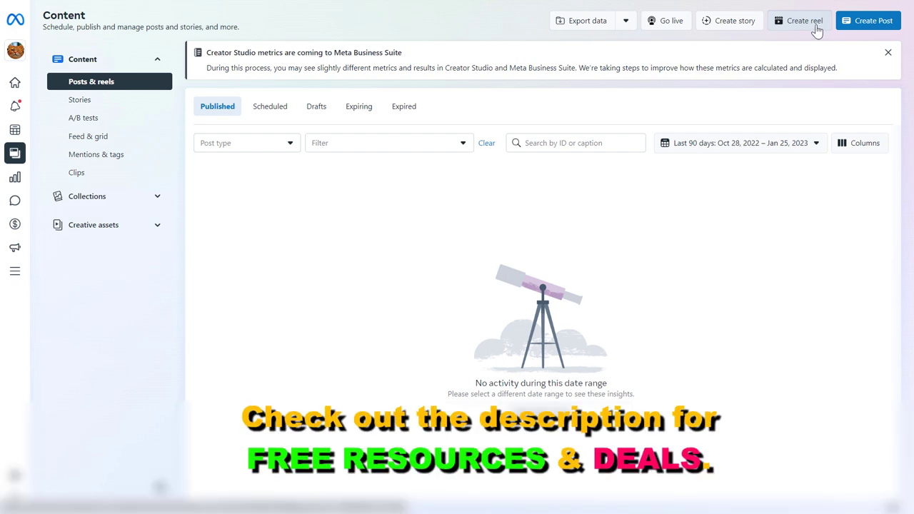
pyautogui.click(803, 20)
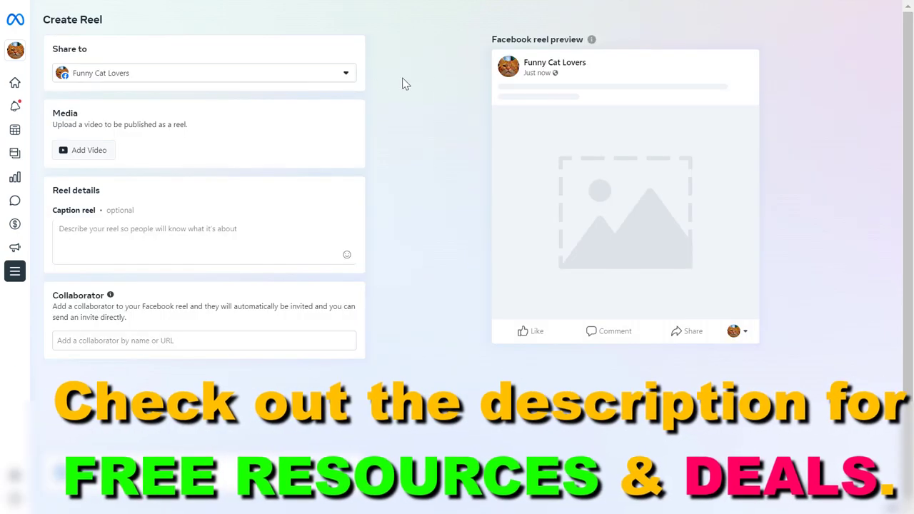
pyautogui.moveTo(80, 54)
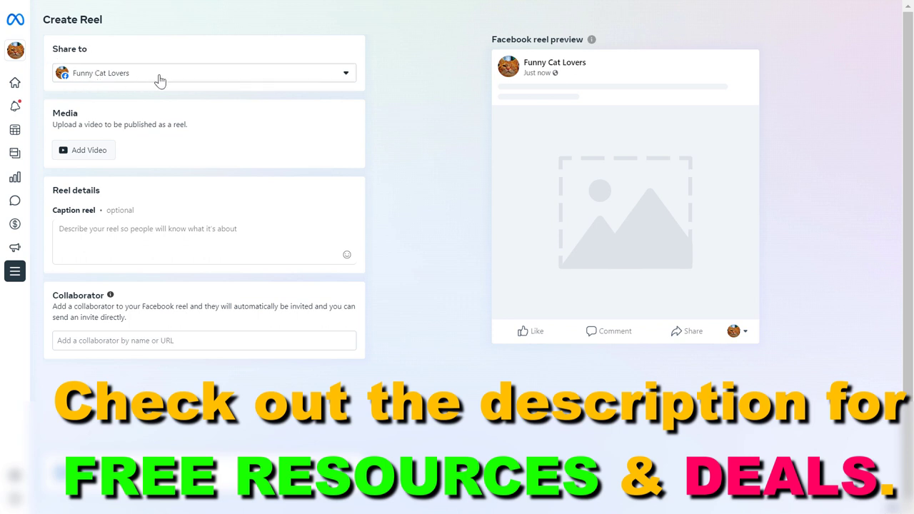
pyautogui.moveTo(143, 81)
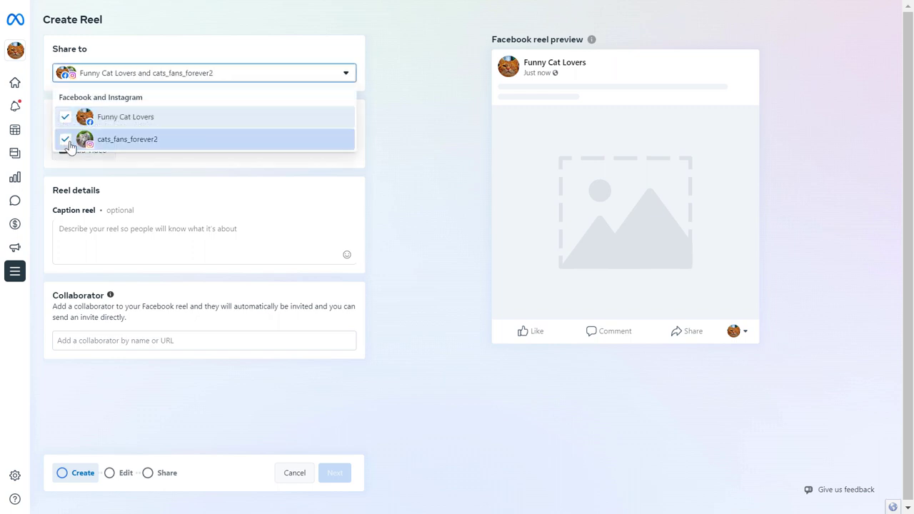
# Remove the Funny Cat Lovers Page so only cats_fans_forever2 Instagram remains as destination
pyautogui.click(65, 117)
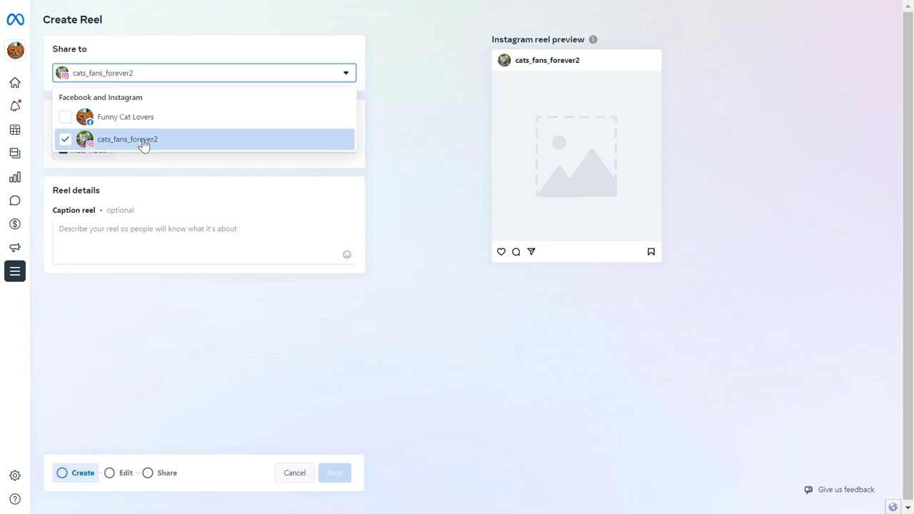
pyautogui.moveTo(106, 148)
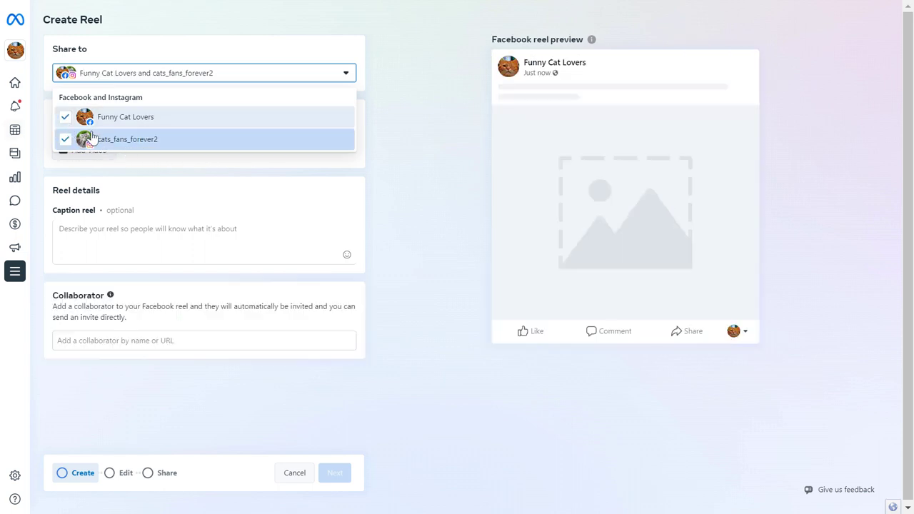
pyautogui.moveTo(386, 163)
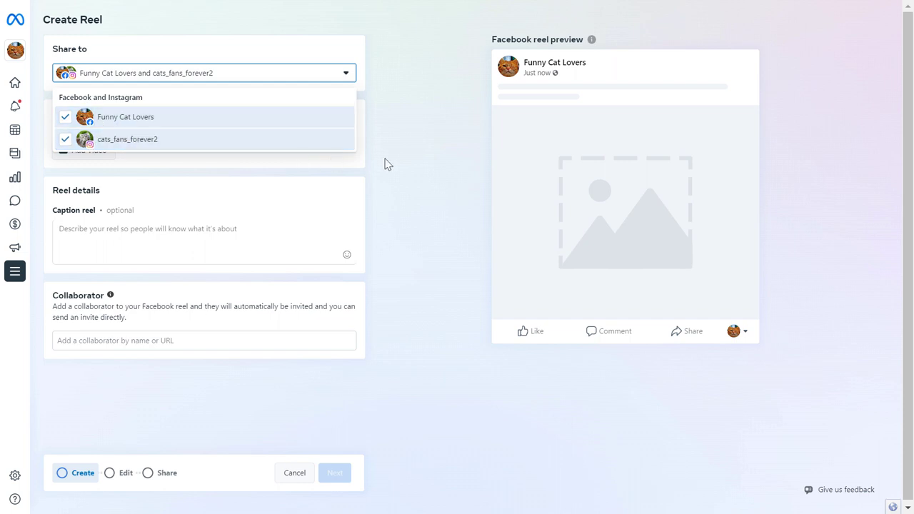
pyautogui.click(65, 117)
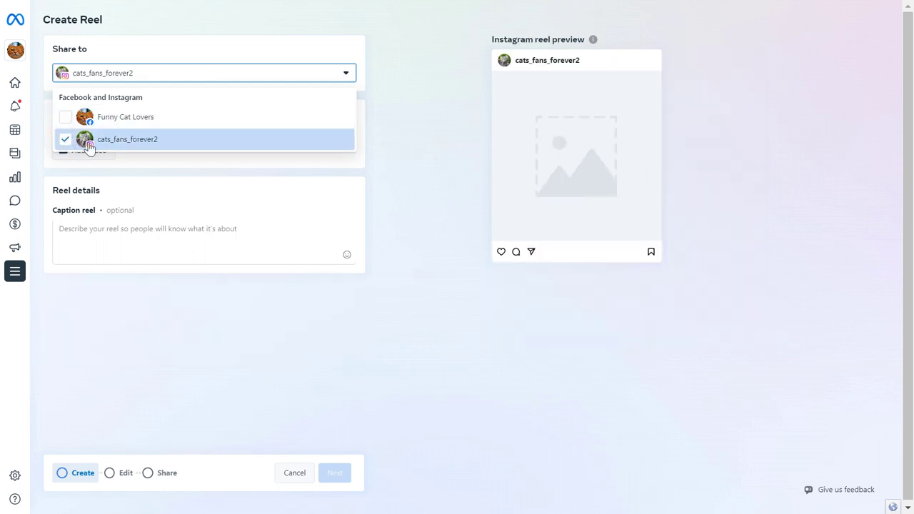
pyautogui.click(127, 139)
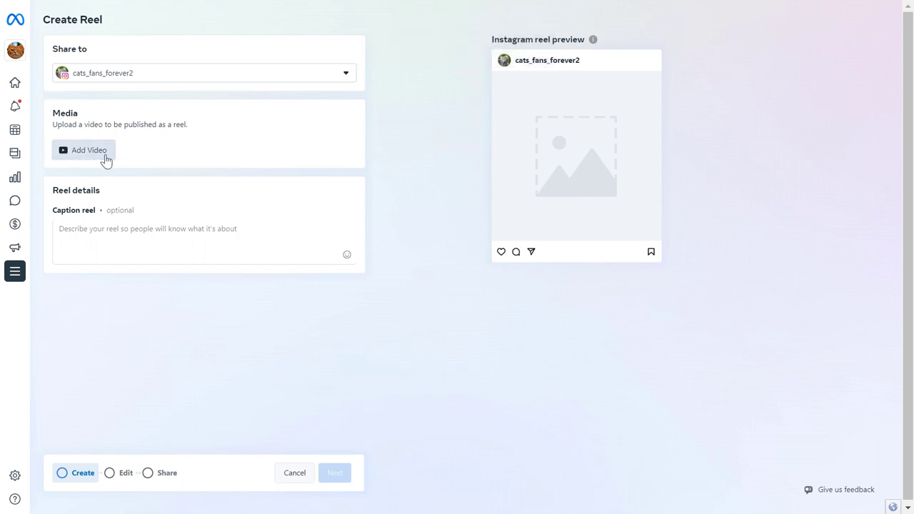
# Upload the ginger cat video and add the caption 'asdsdsds'
pyautogui.click(85, 150)
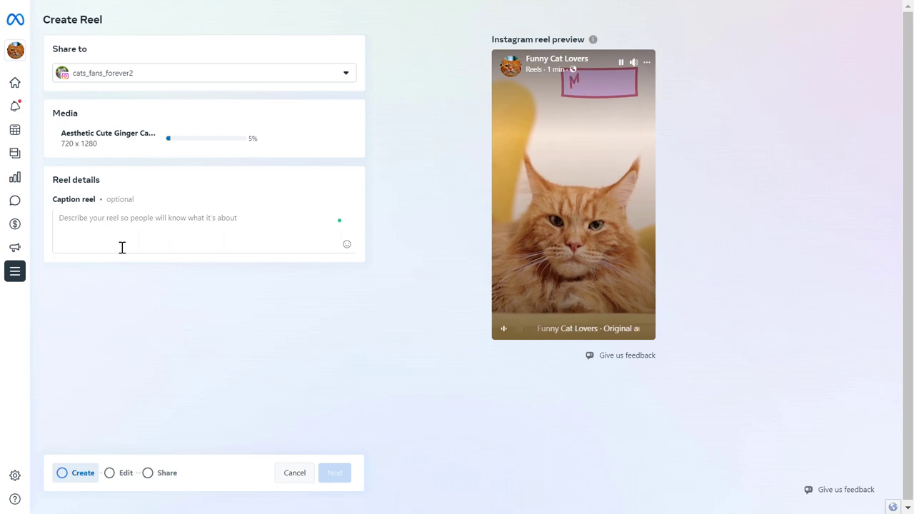
pyautogui.write('asdsdsds')
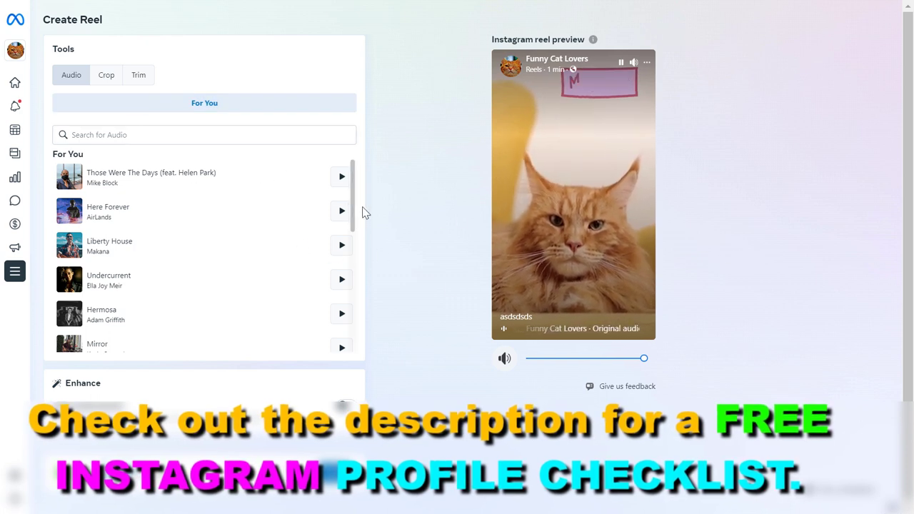
# Select Those Were The Days by Mike Block as the reel's music
pyautogui.click(341, 177)
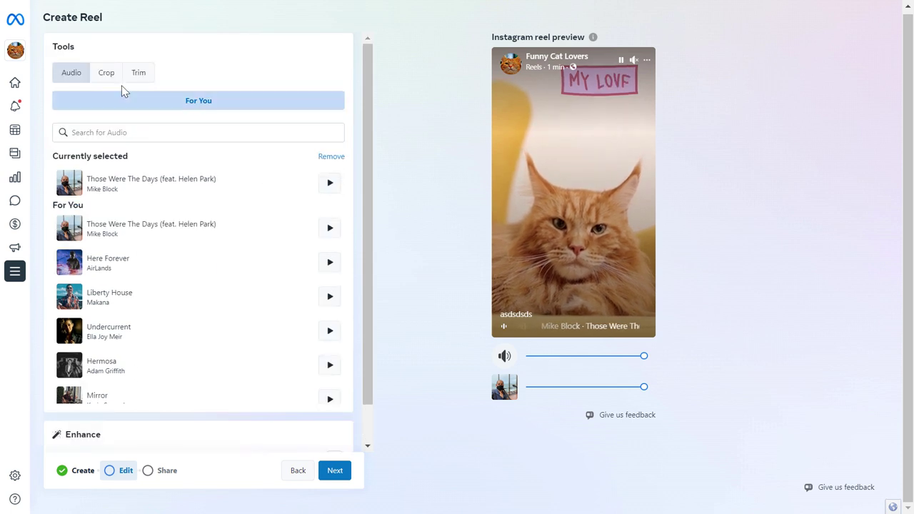
pyautogui.click(106, 71)
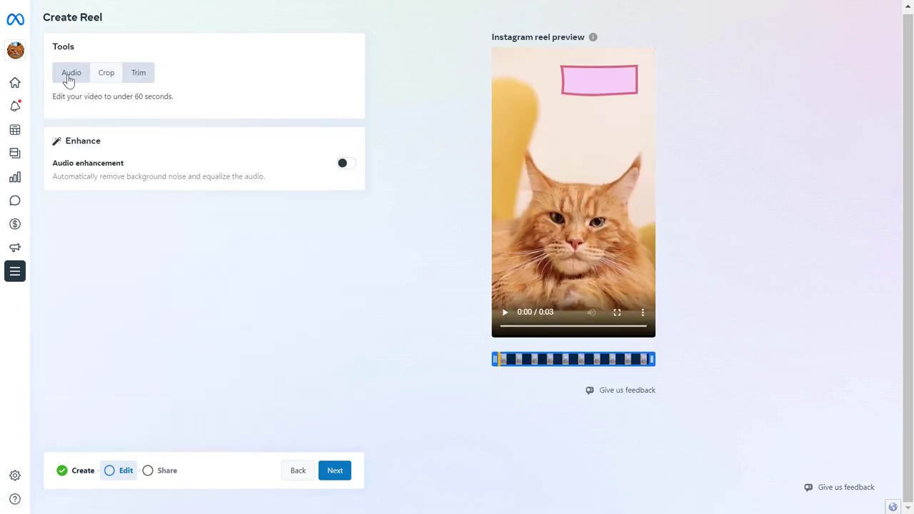
# Advance to the Share step, keeping Share now selected with public visibility
pyautogui.click(335, 469)
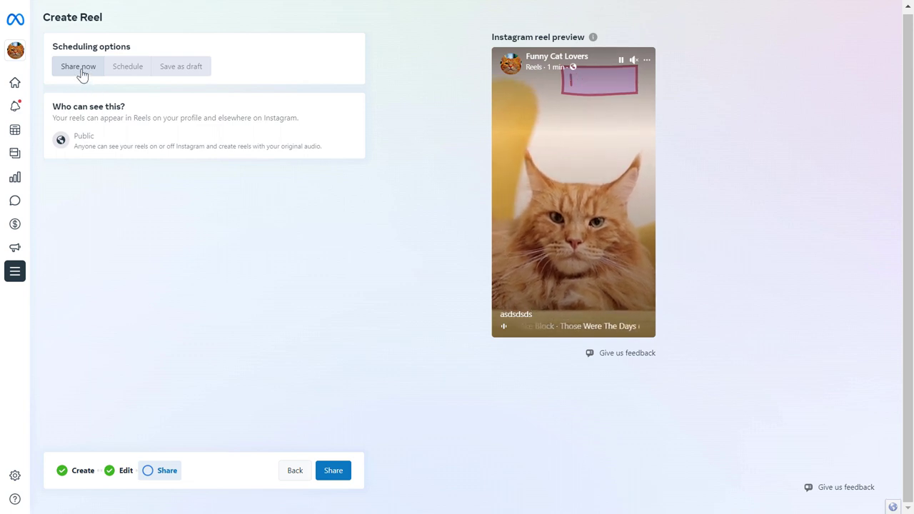
pyautogui.moveTo(128, 66)
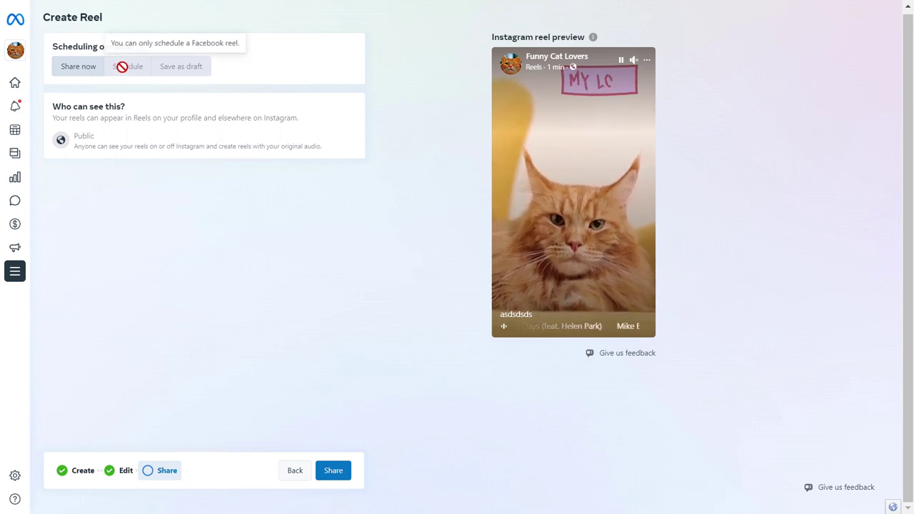